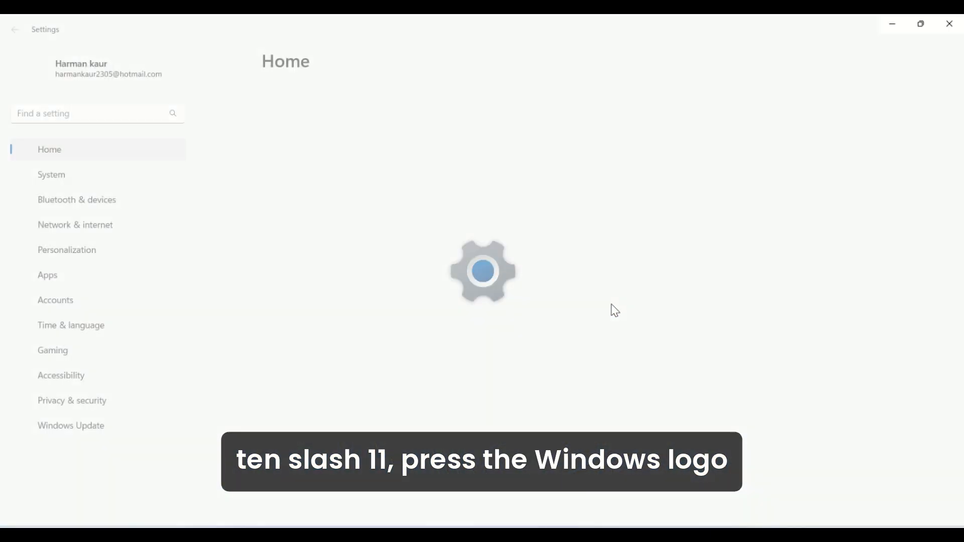
- Find "rec" in Windows Settings and open the Recovery options page
{"action": "type", "text": "rec"}
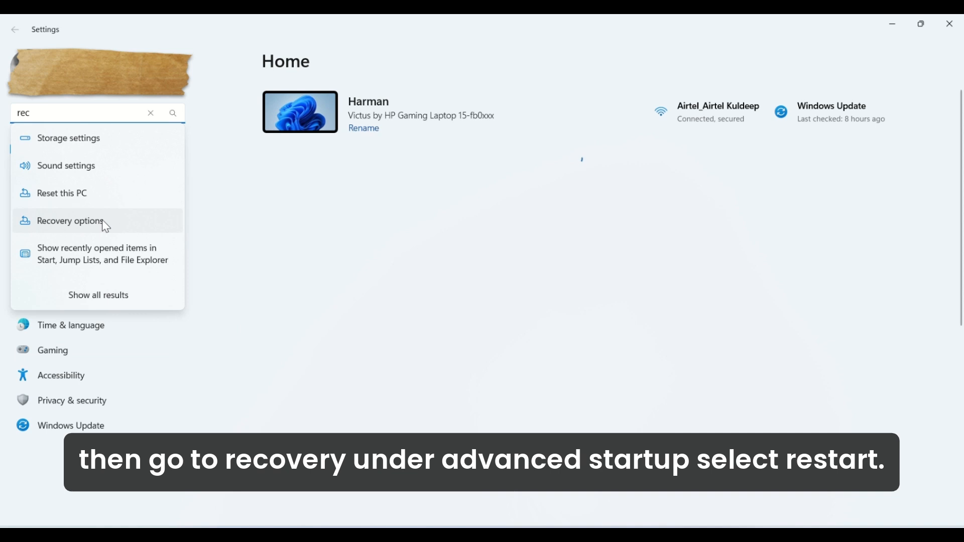
{"action": "left_click", "coordinate": [69, 221]}
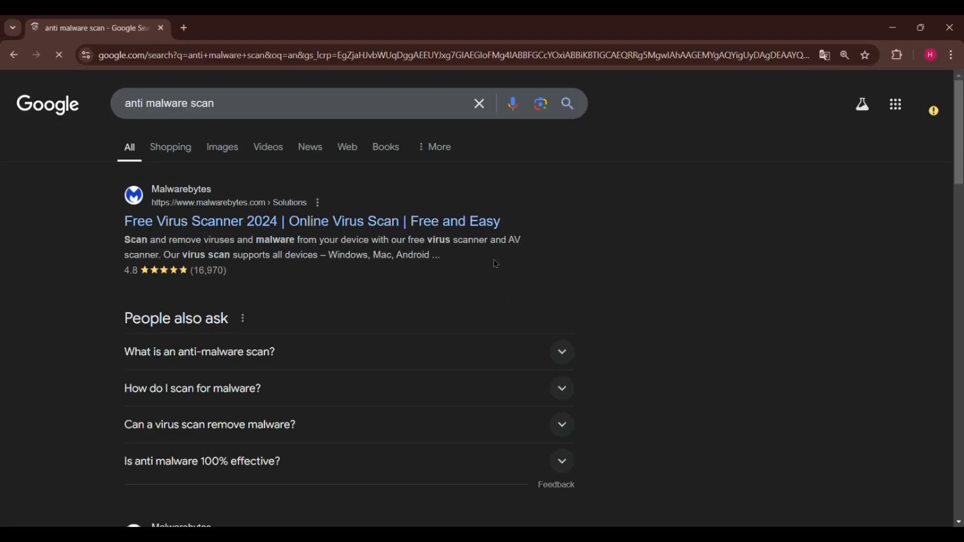
- Open the Malwarebytes Free Virus Scanner result and browse down the page
{"action": "left_click", "coordinate": [312, 221]}
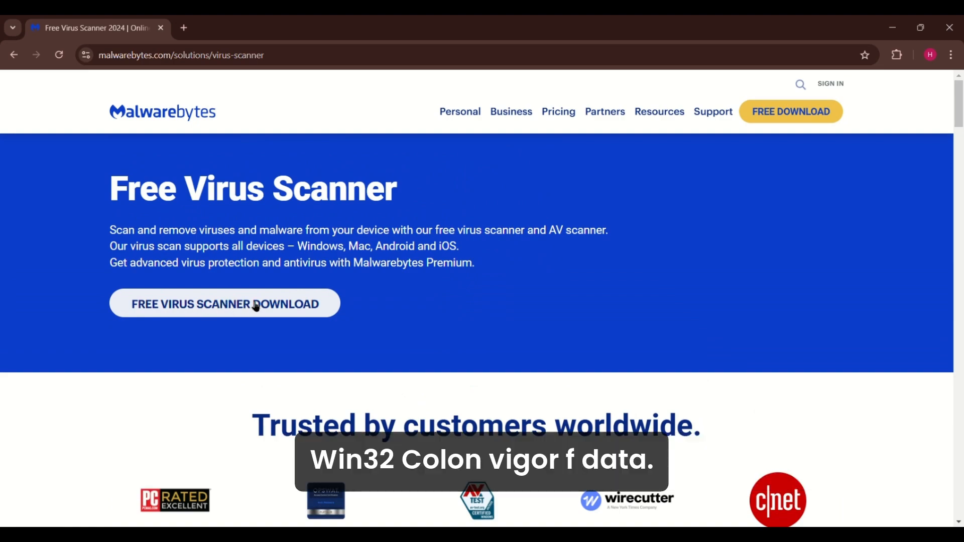
{"action": "scroll", "scroll_direction": "down", "scroll_amount": 3}
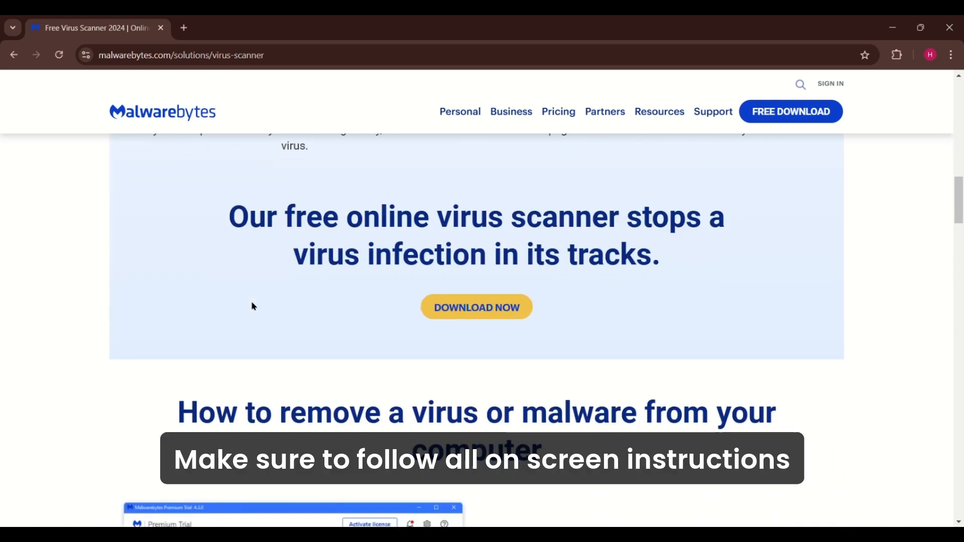
{"action": "scroll", "scroll_direction": "down", "scroll_amount": 3}
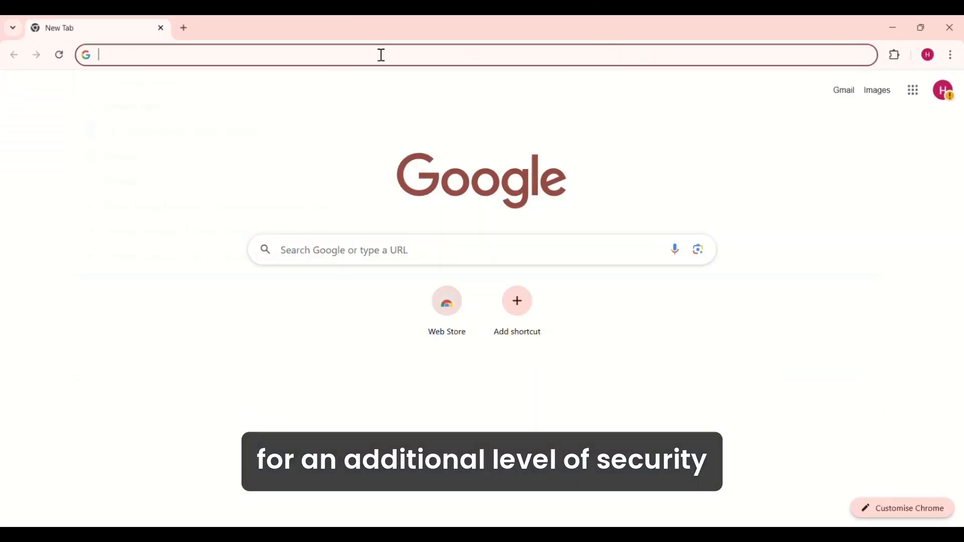
- Search "eset" in a new tab and open the official ESET website
{"action": "type", "text": "ES"}
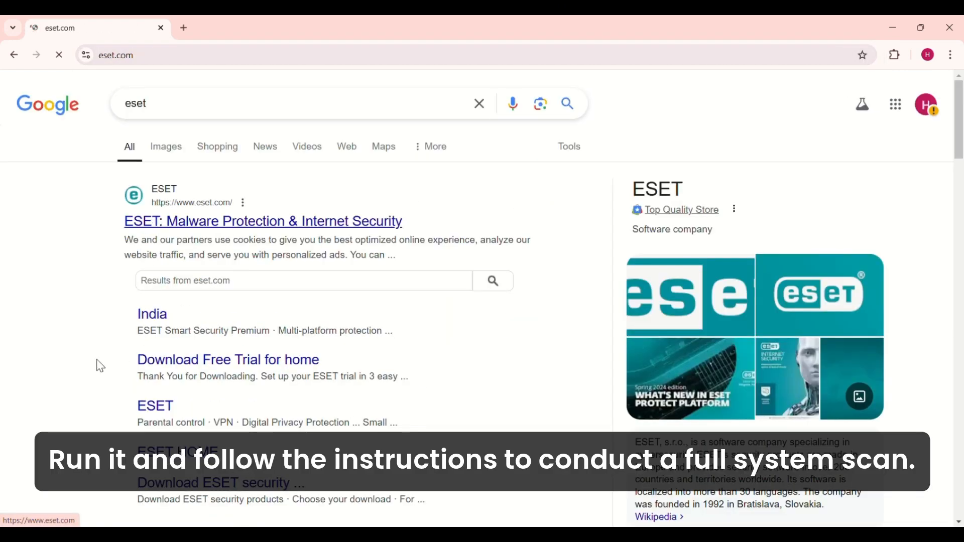
{"action": "left_click", "coordinate": [262, 221]}
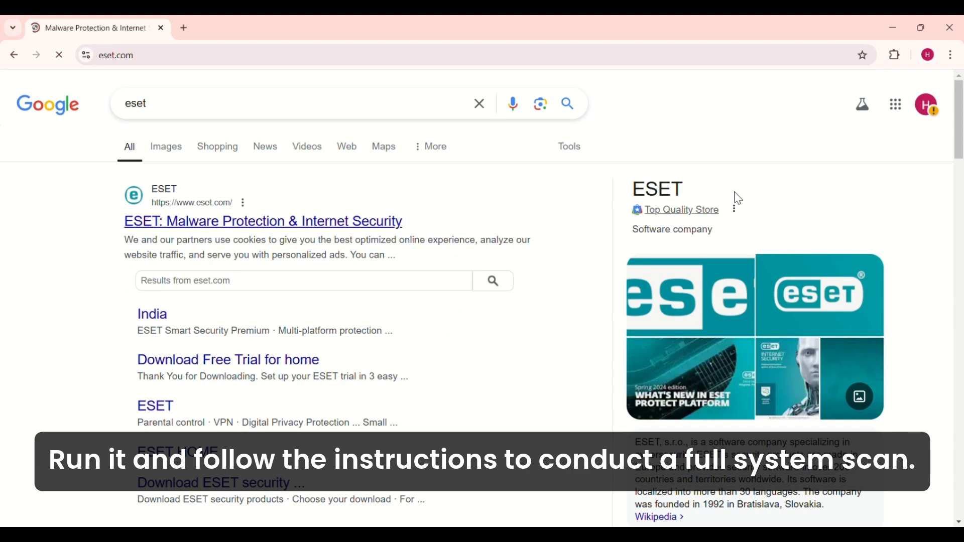
{"action": "left_click", "coordinate": [263, 221]}
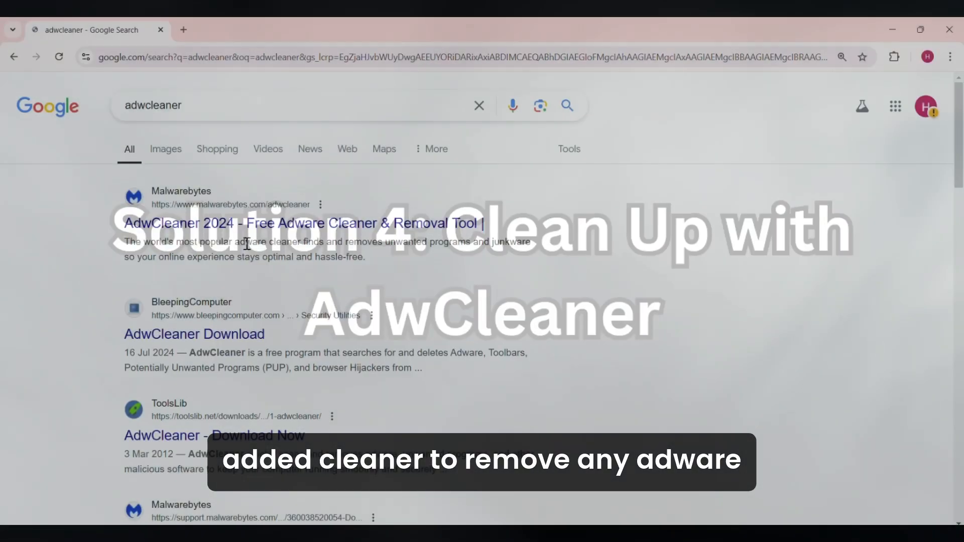
- Open the Malwarebytes AdwCleaner 2024 result and browse its features, returning to the header
{"action": "left_click", "coordinate": [302, 223]}
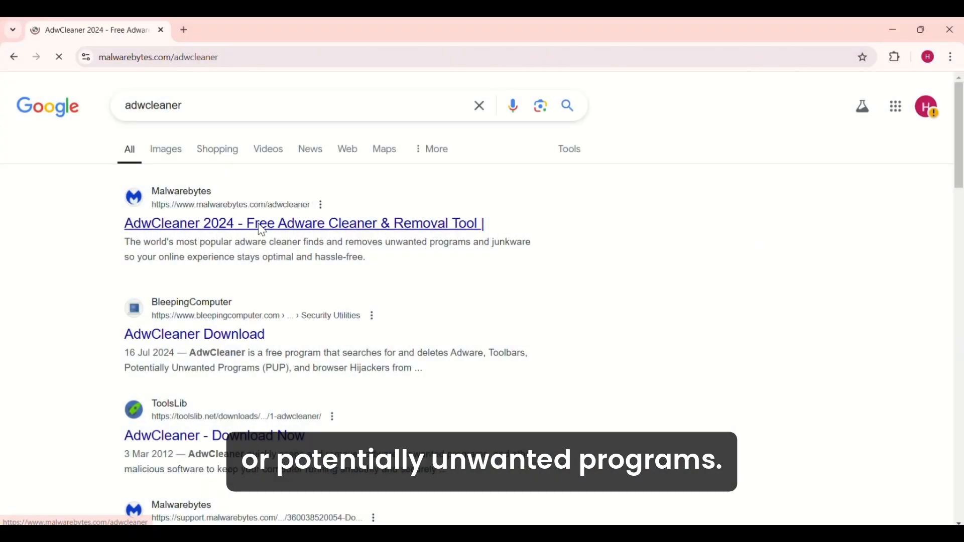
{"action": "left_click", "coordinate": [302, 223]}
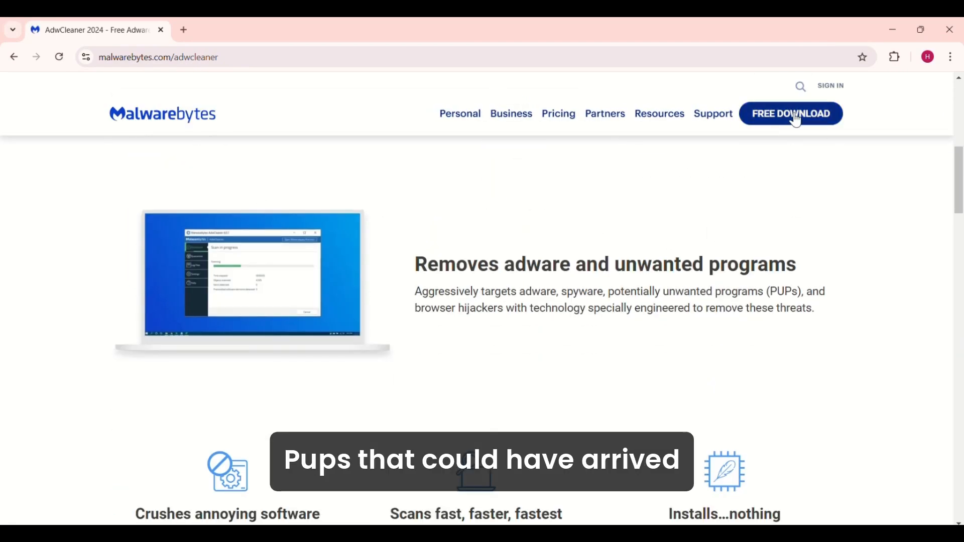
{"action": "scroll", "scroll_direction": "down", "scroll_amount": 3}
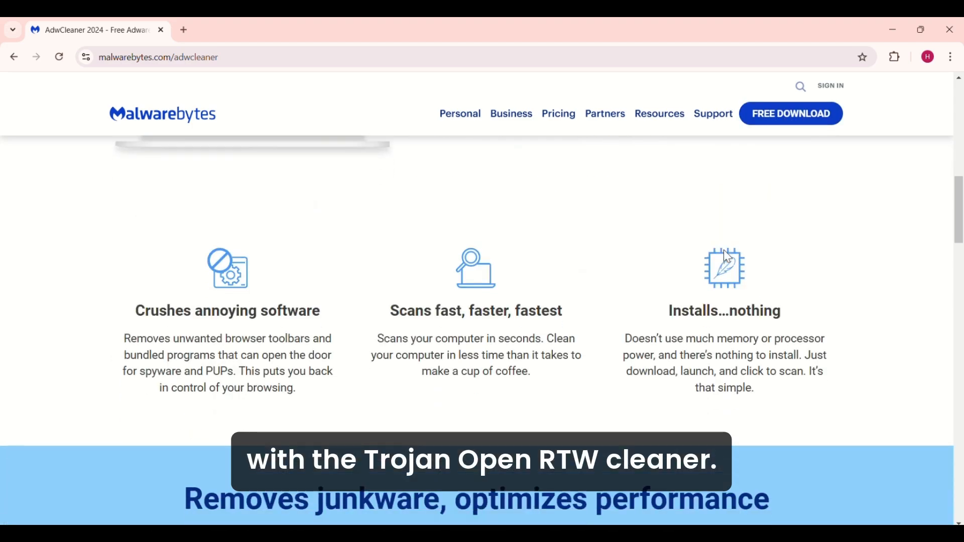
{"action": "scroll", "scroll_direction": "down", "scroll_amount": 3}
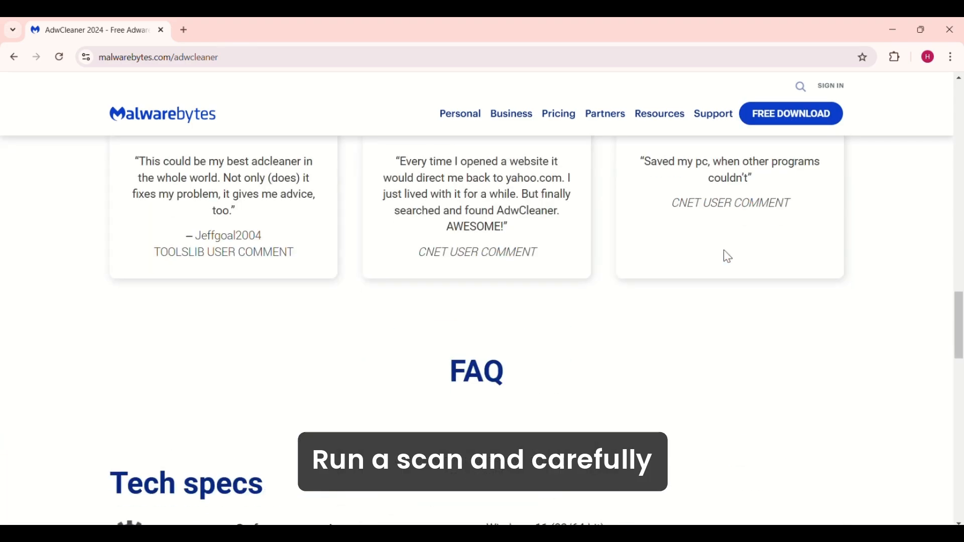
{"action": "scroll", "scroll_direction": "up", "scroll_amount": 3}
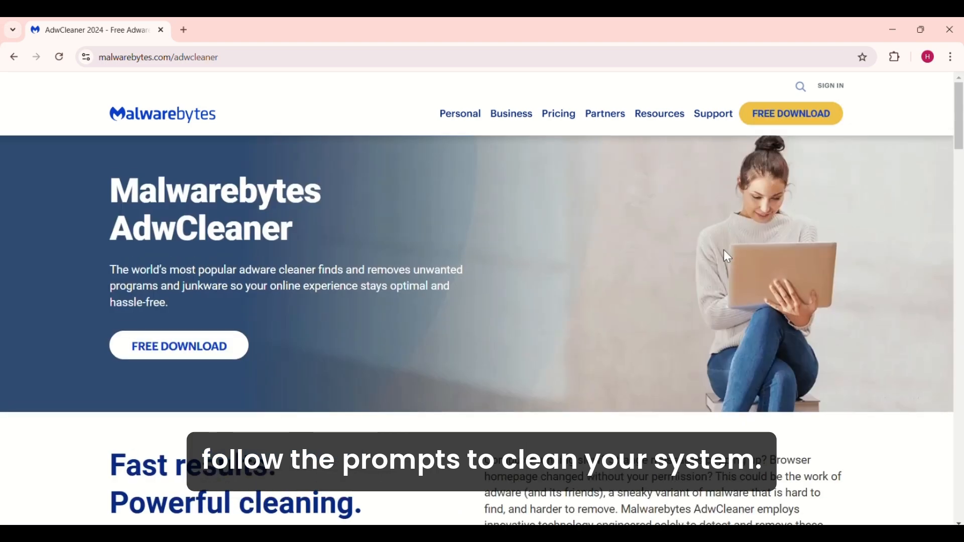